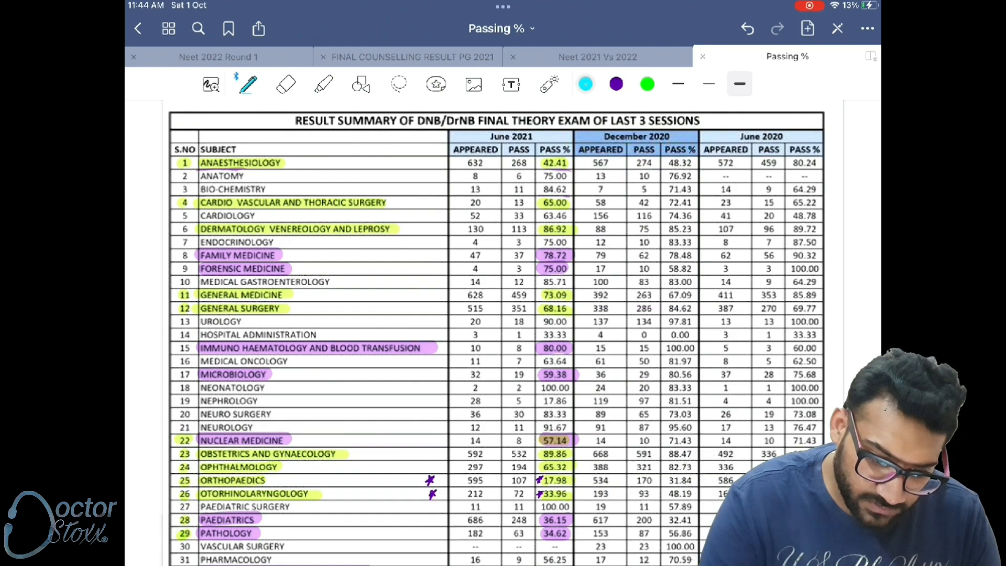
Scroll through the theory and practical pass-percentage tables and return to the theory table.
scroll(up, 3)
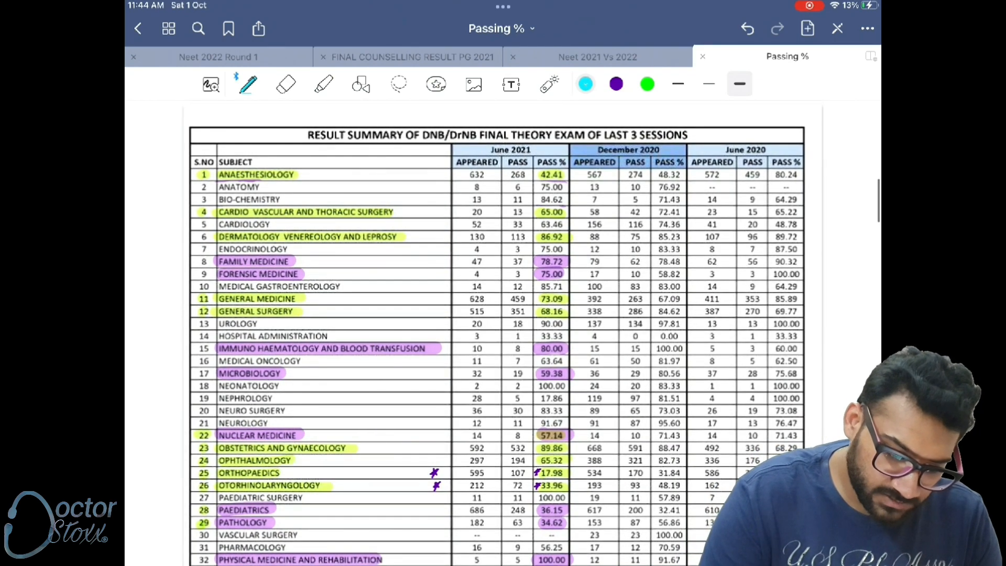
scroll(down, 3)
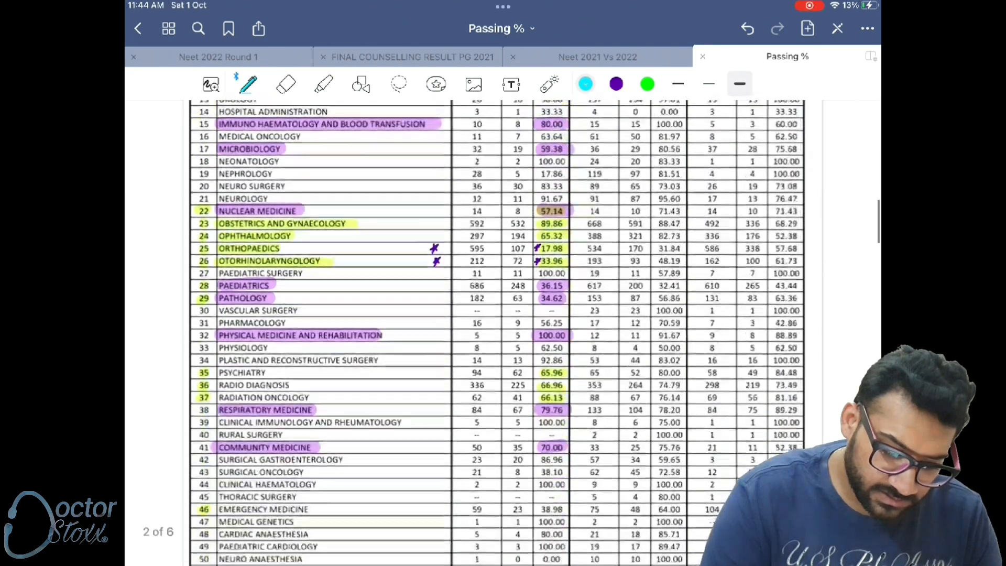
scroll(down, 3)
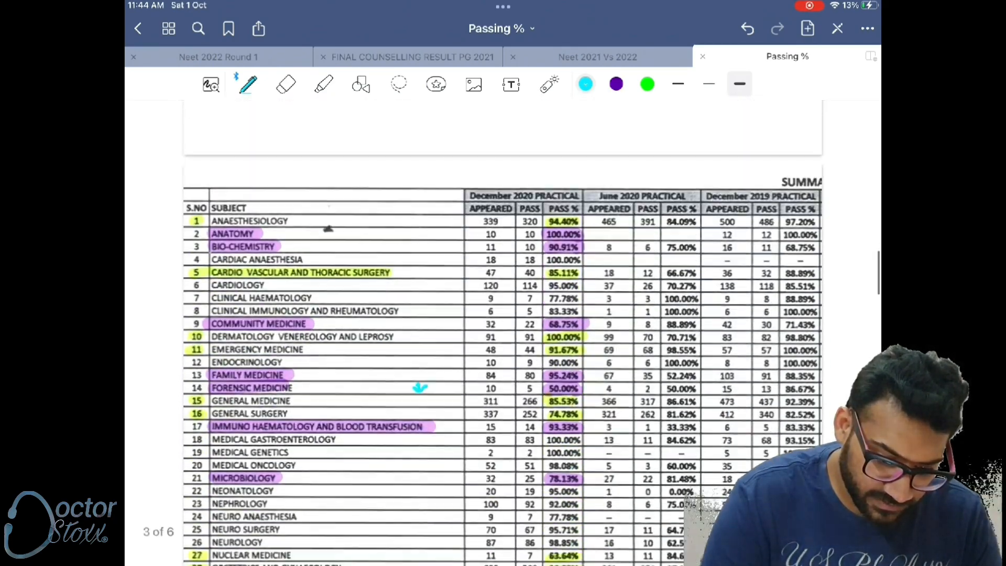
scroll(down, 3)
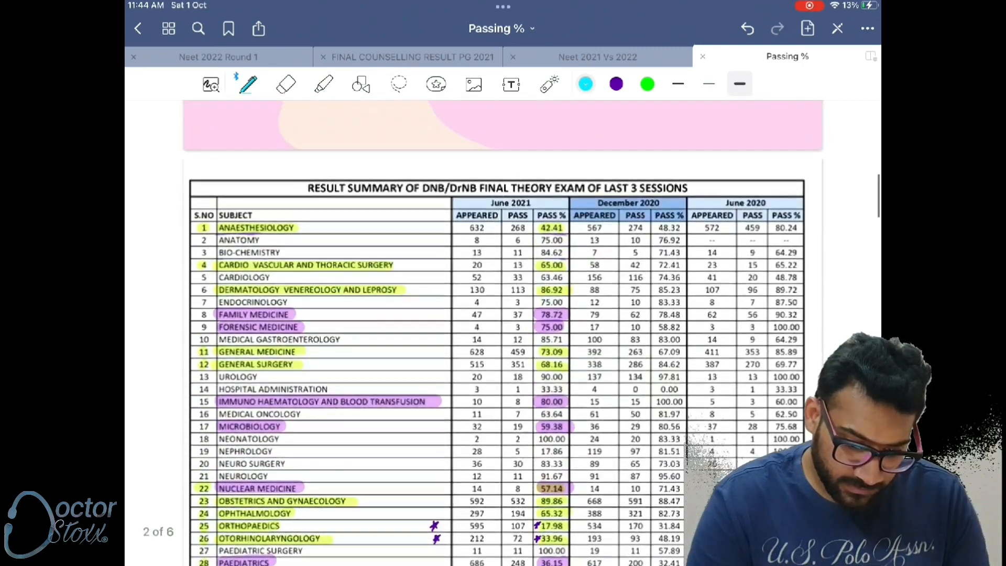
scroll(up, 3)
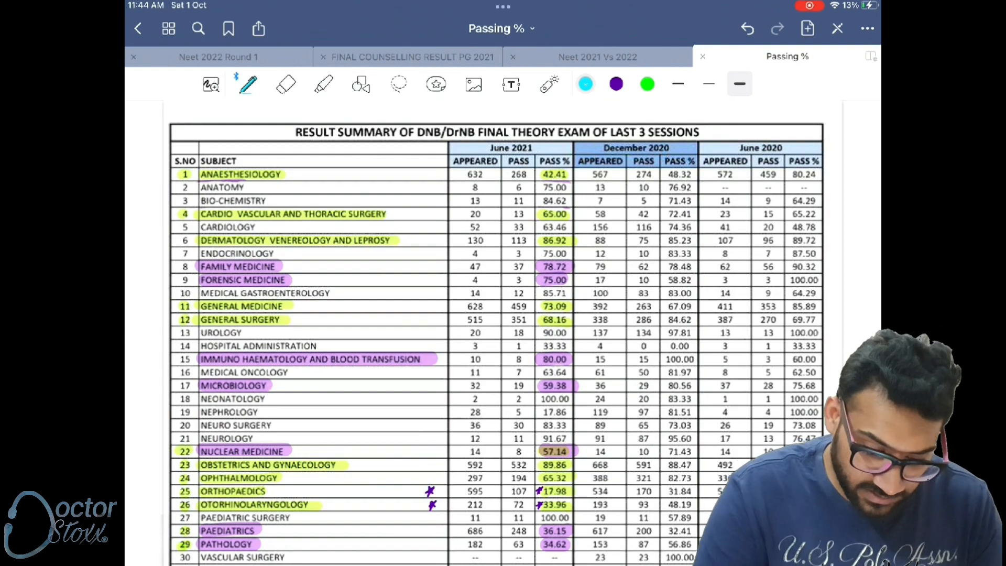
scroll(up, 3)
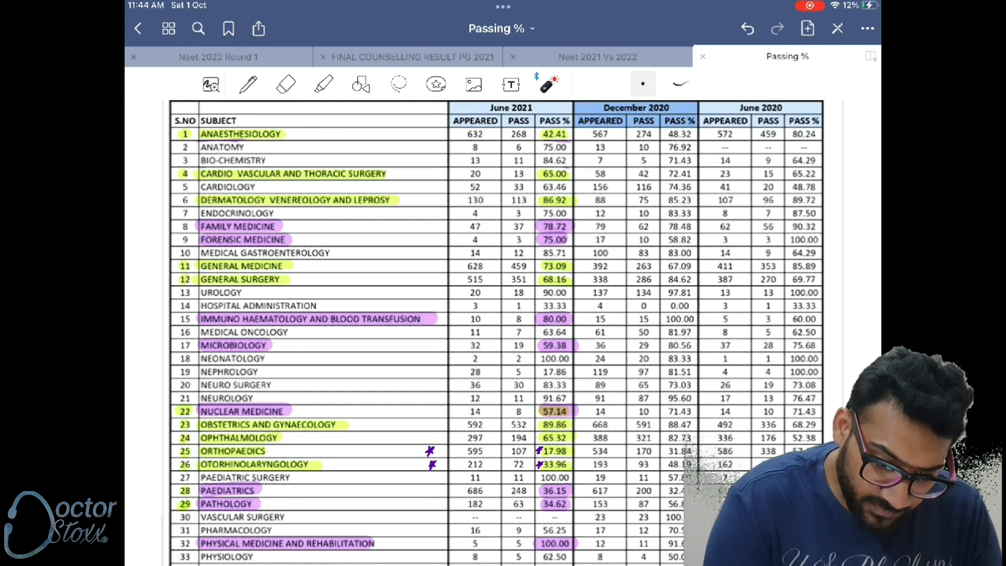
scroll(up, 3)
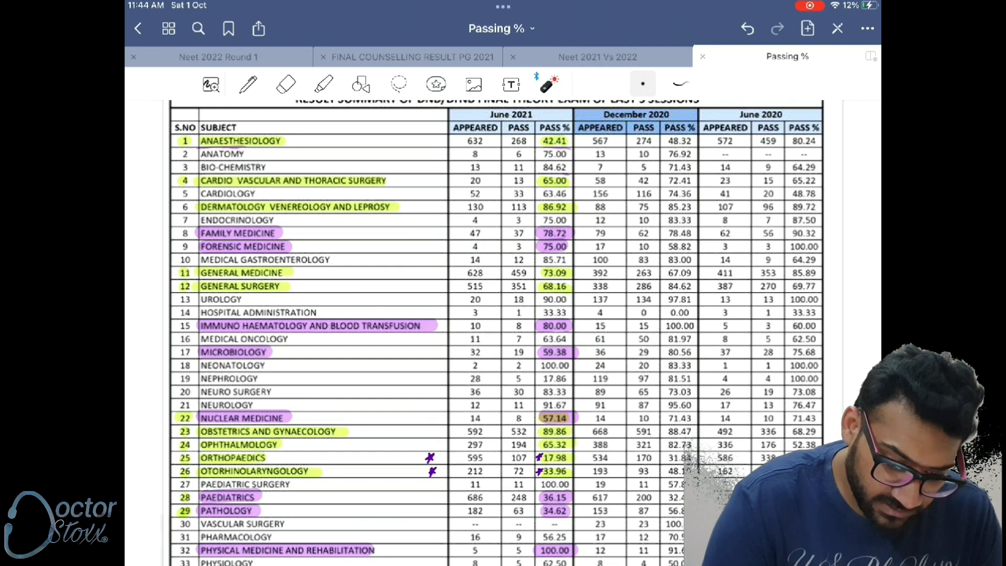
scroll(up, 3)
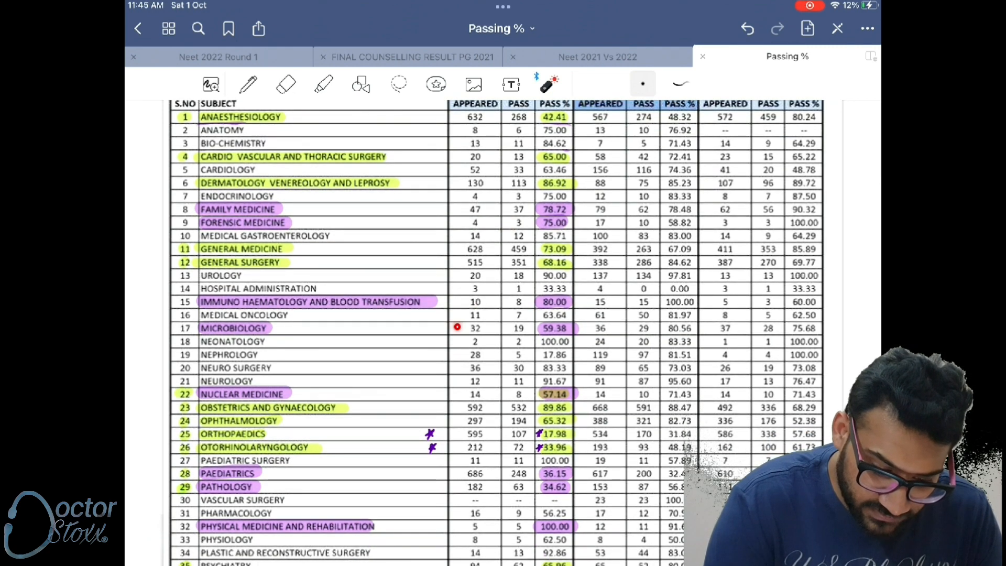
scroll(down, 3)
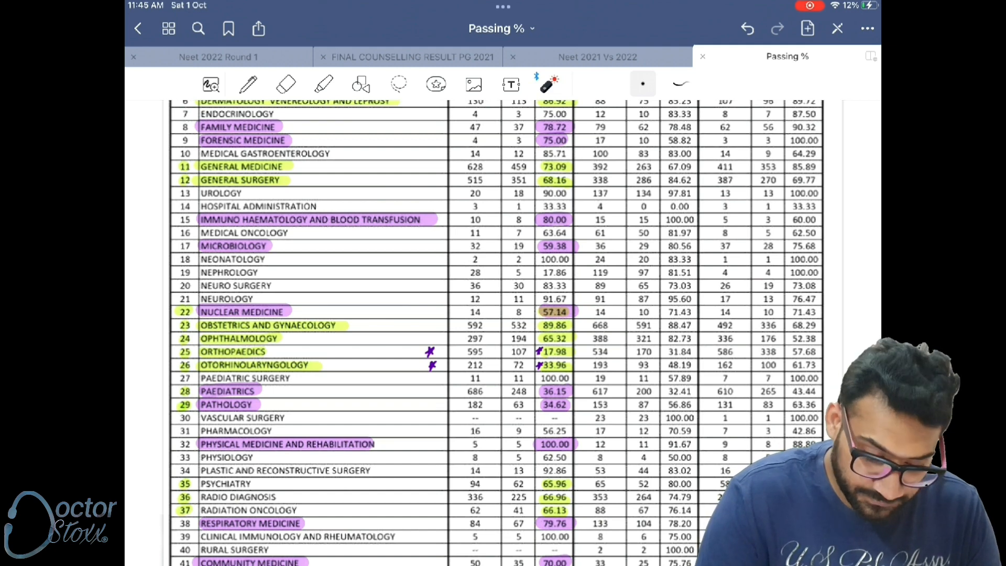
scroll(down, 3)
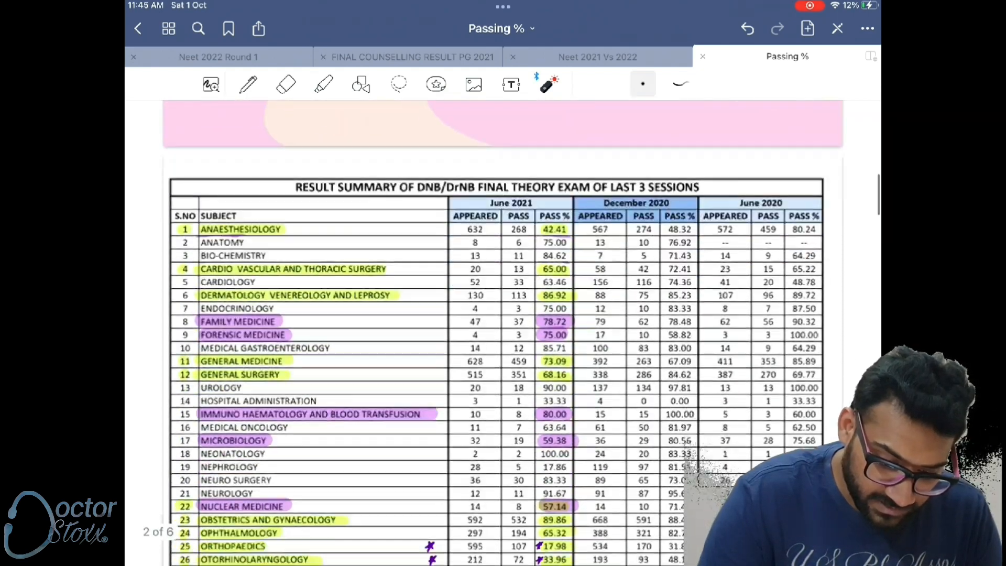
Scroll to page 3 showing the December 2020 DNB practical pass-percentage table.
scroll(down, 3)
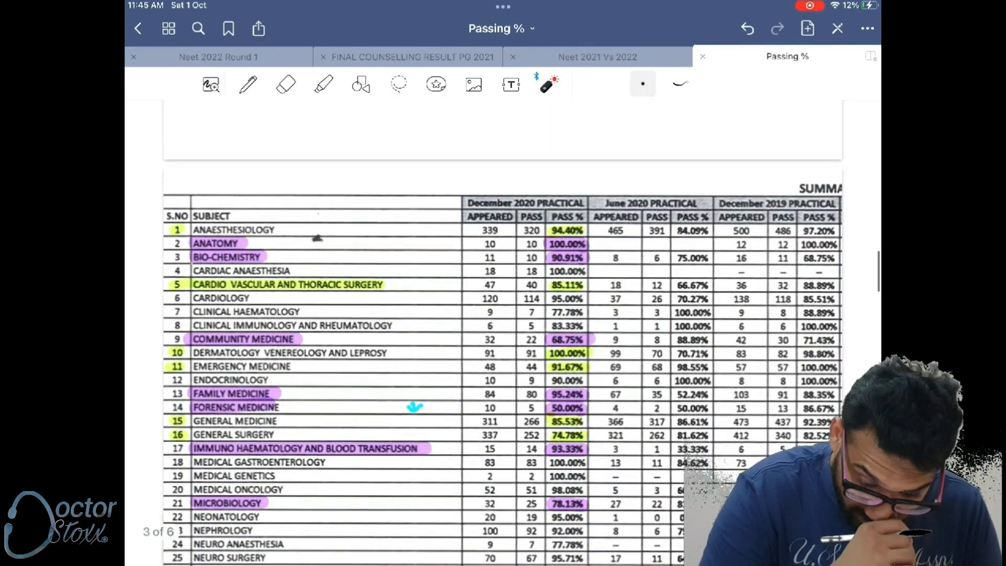
scroll(up, 3)
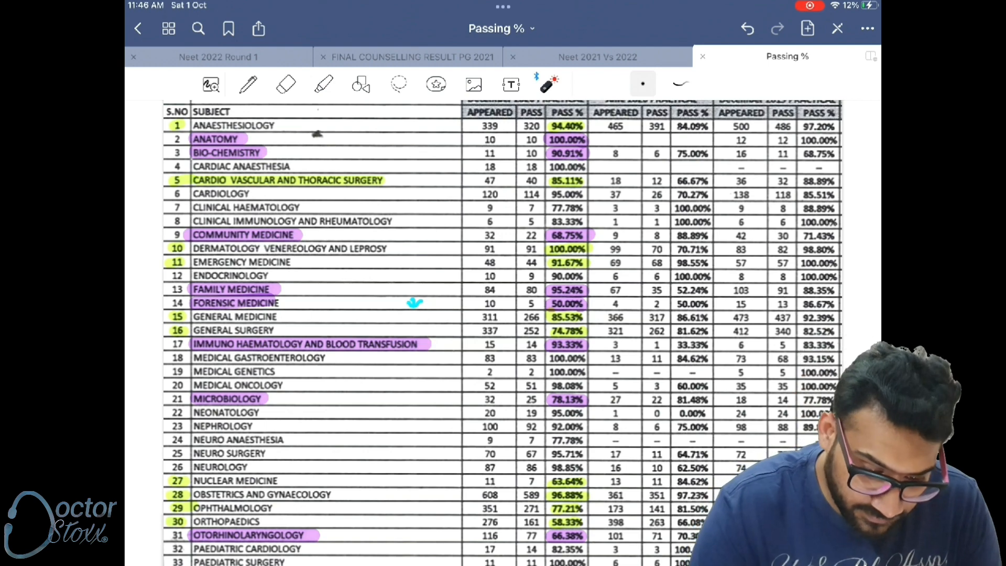
scroll(down, 3)
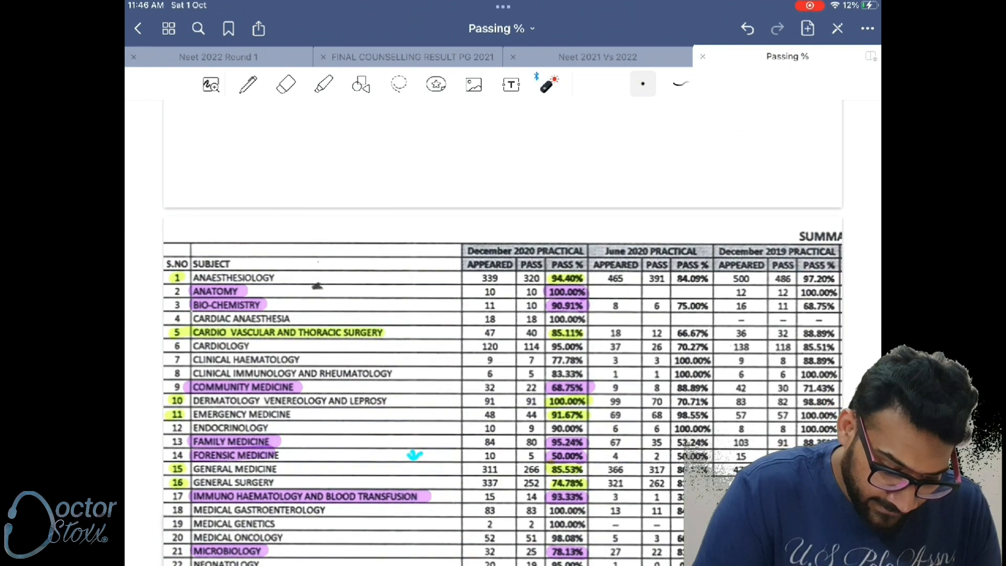
scroll(up, 3)
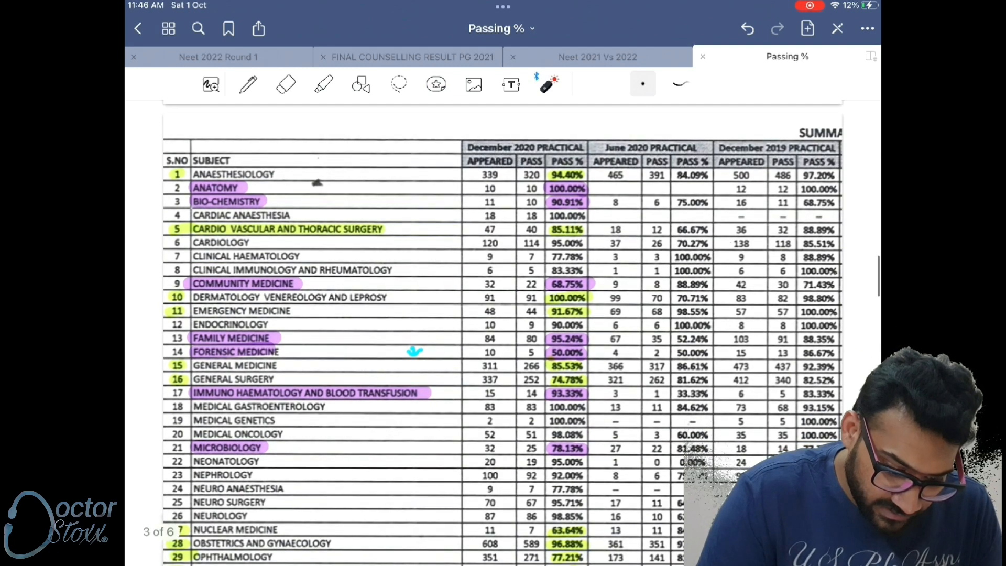
scroll(down, 3)
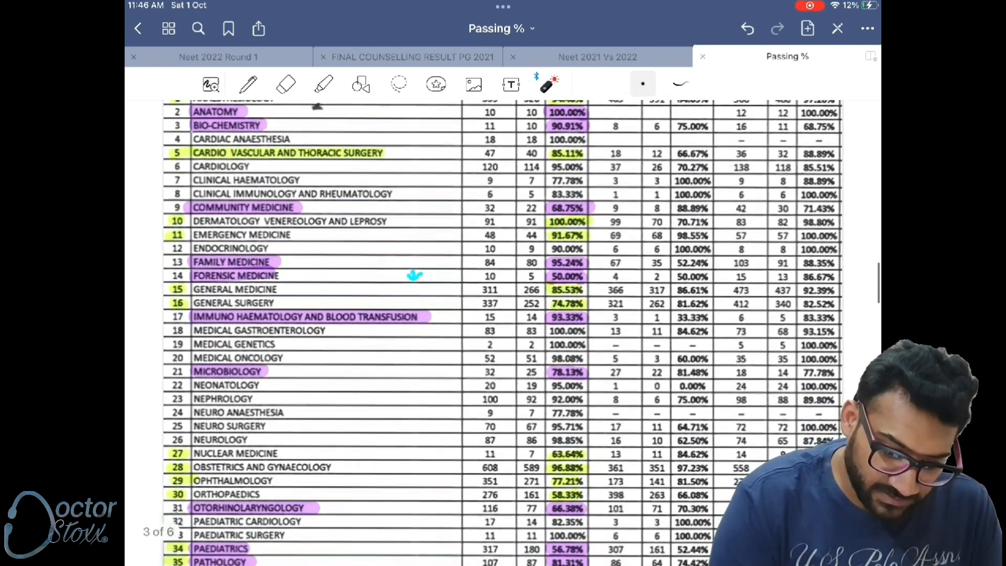
scroll(up, 3)
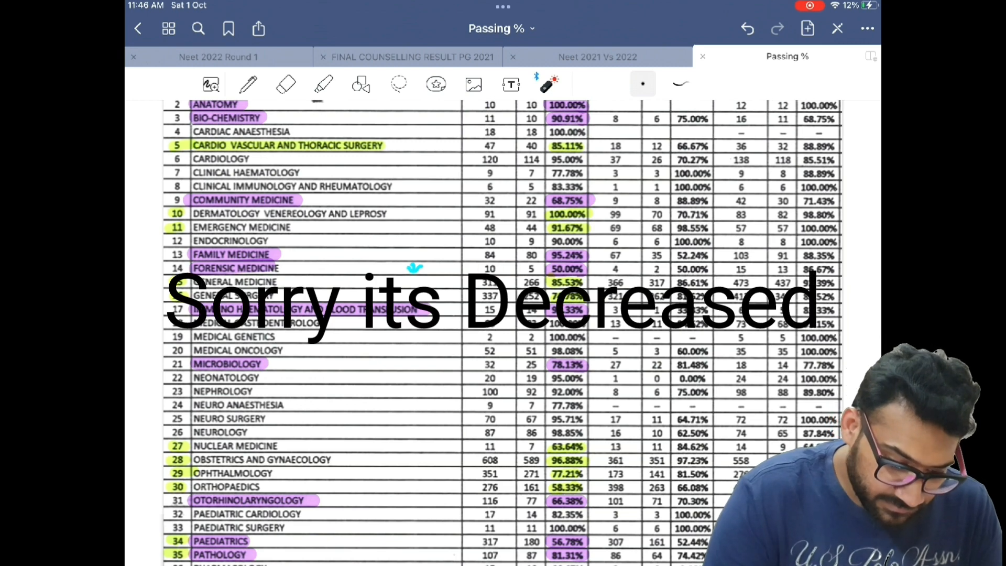
scroll(down, 3)
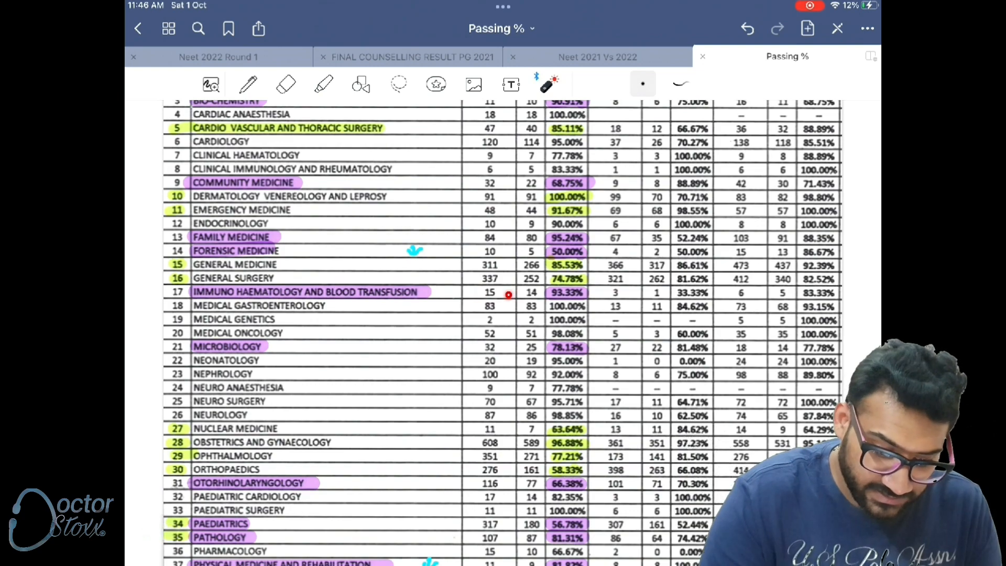
scroll(down, 3)
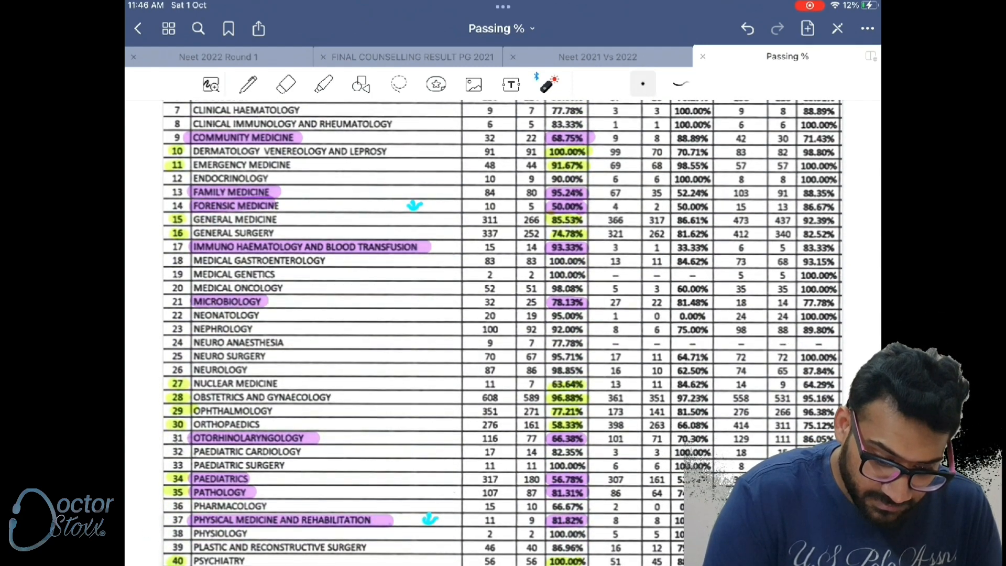
scroll(down, 3)
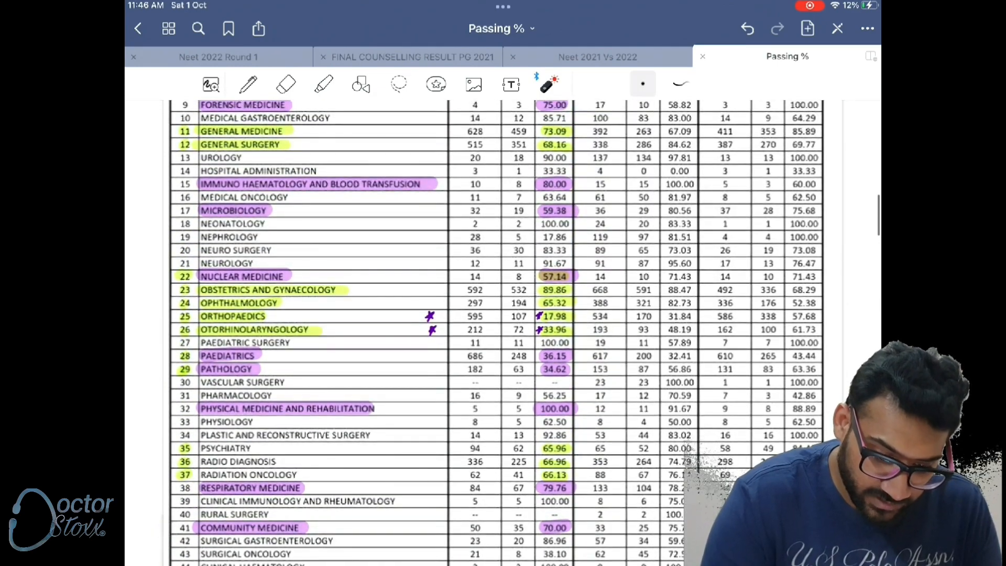
scroll(down, 3)
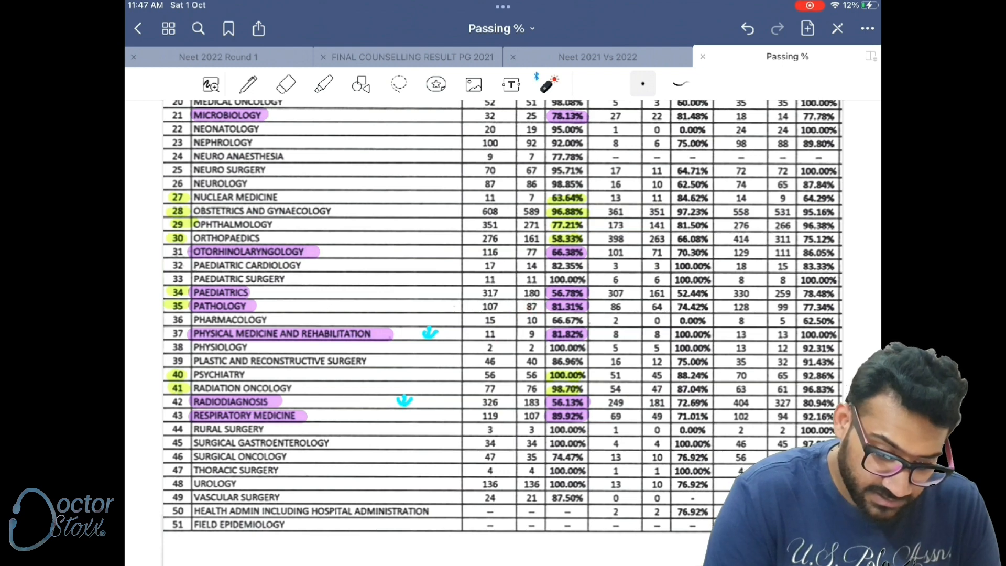
scroll(down, 3)
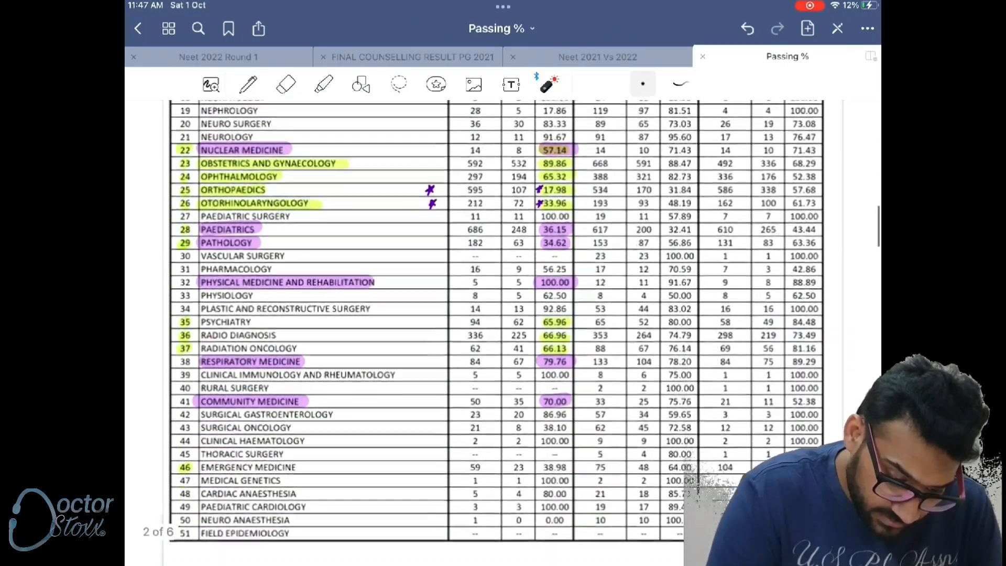
scroll(down, 3)
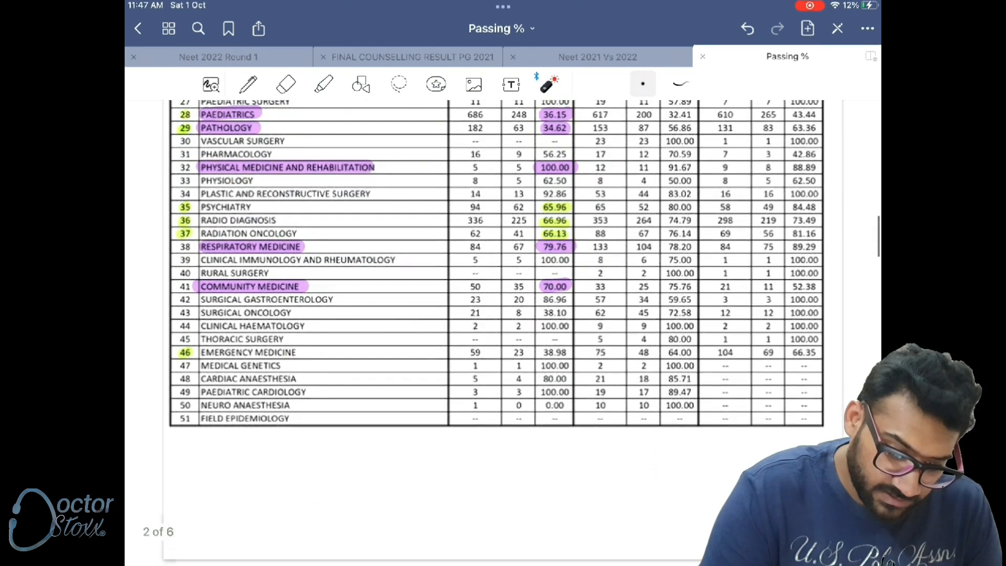
click(461, 249)
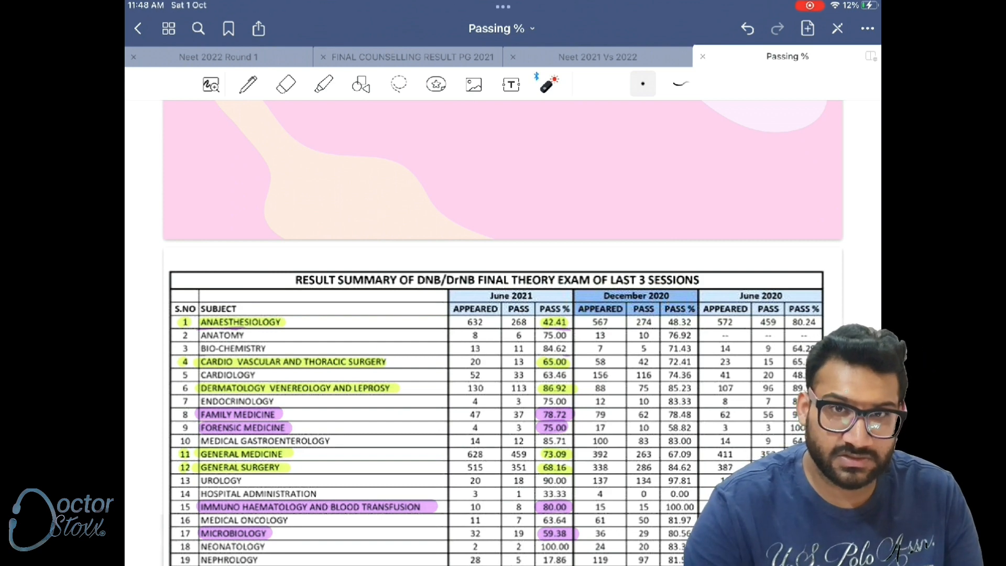
Scroll to the December 2021 theory summary and write ←80 and ←59 beside Immunohematology and Microbiology.
scroll(down, 3)
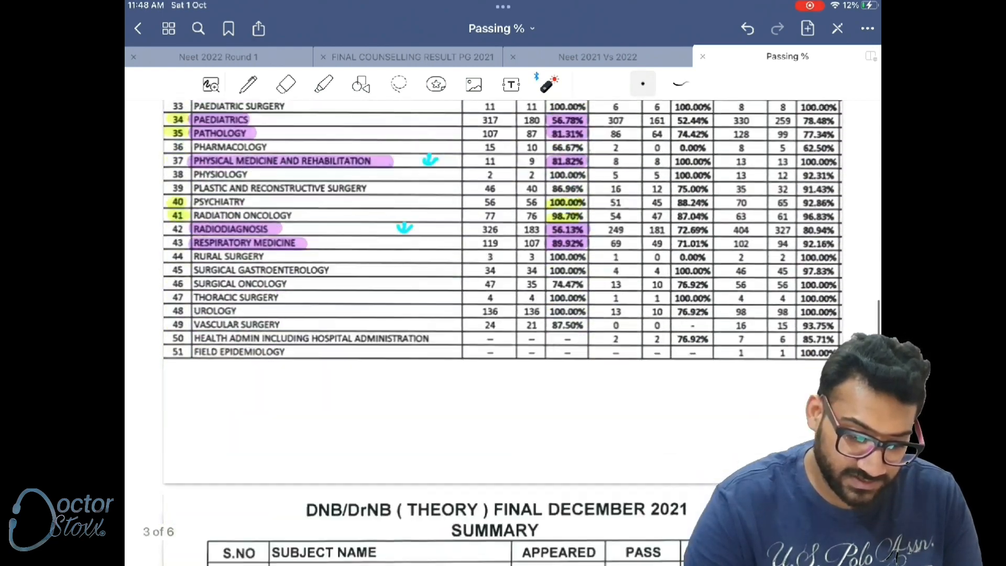
scroll(down, 3)
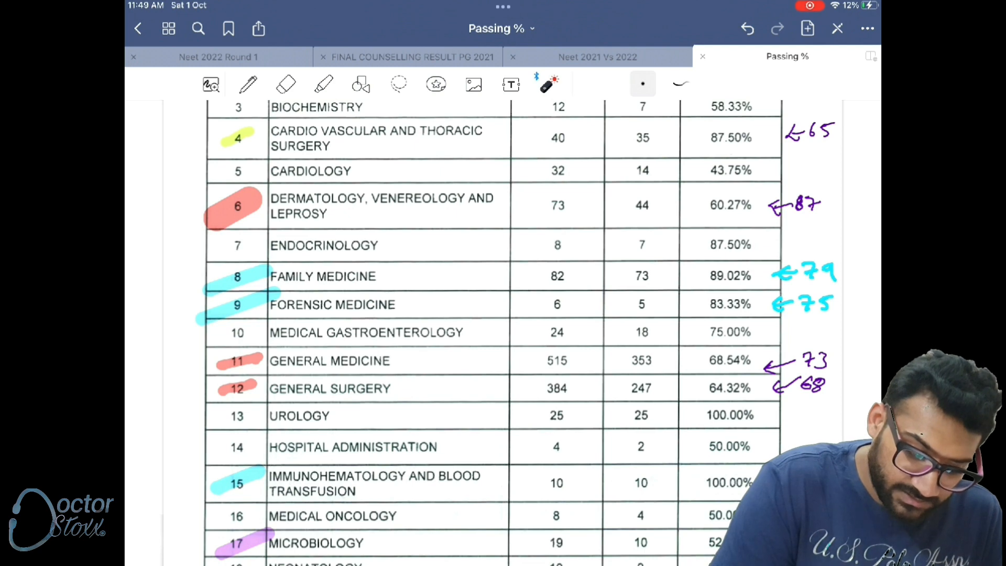
click(821, 313)
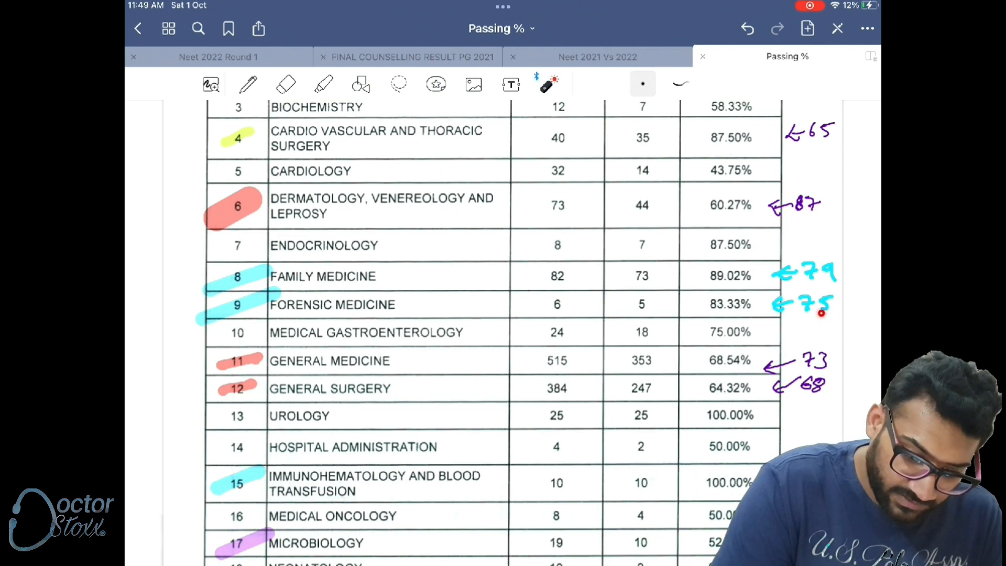
scroll(down, 3)
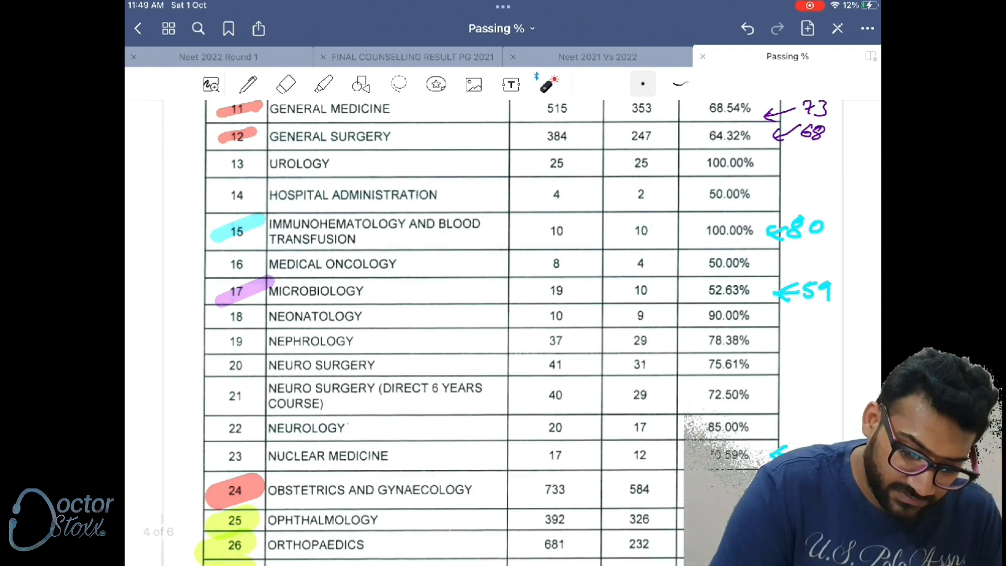
Write ←36, ←35, ←100, ←66, ←38 beside the remaining rows, then return to the practical table.
scroll(down, 3)
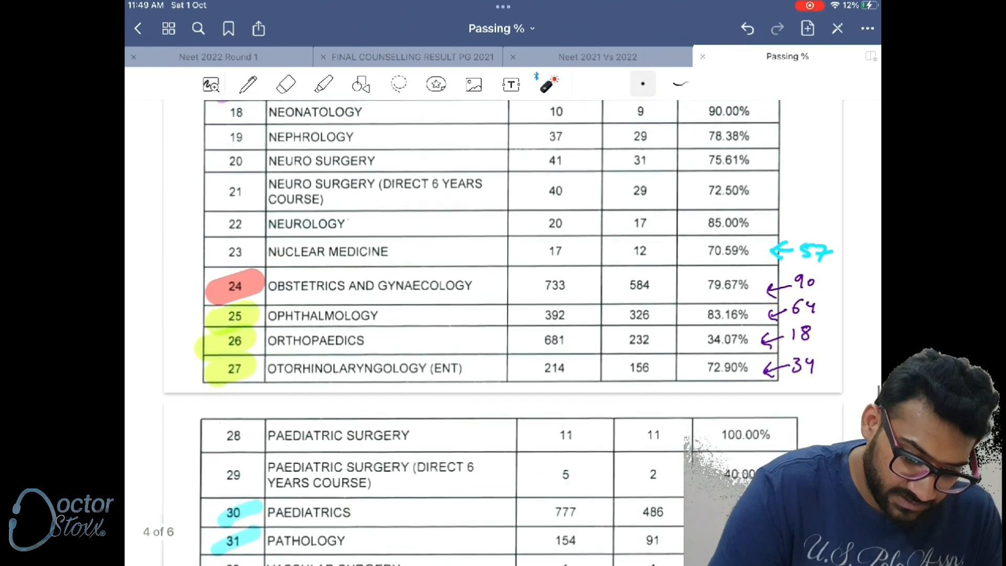
scroll(down, 3)
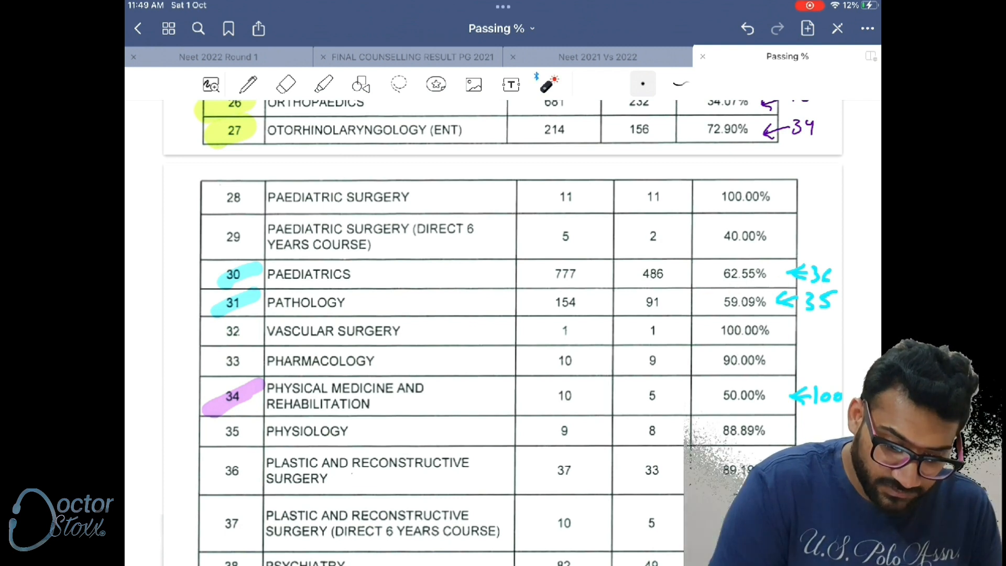
scroll(down, 3)
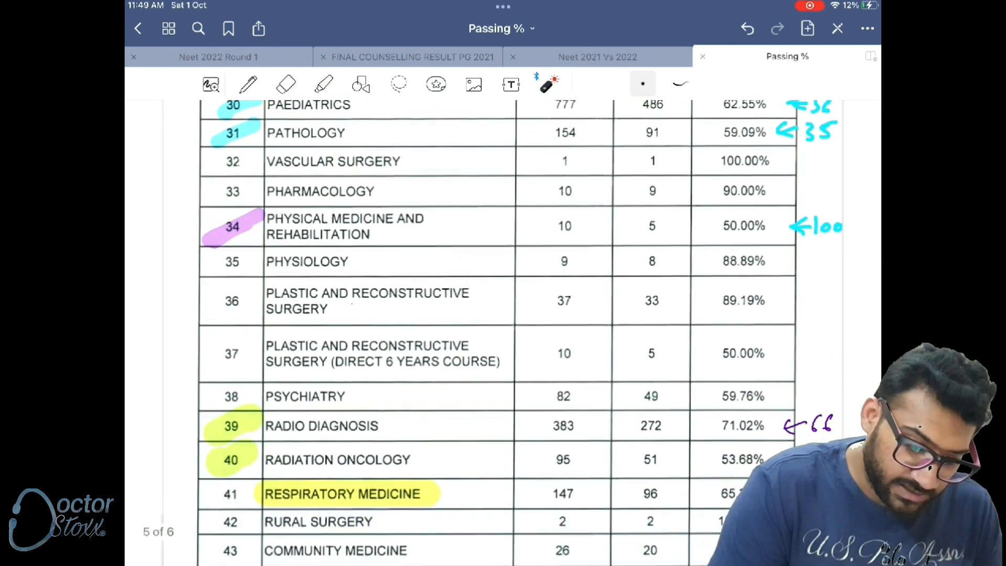
scroll(up, 3)
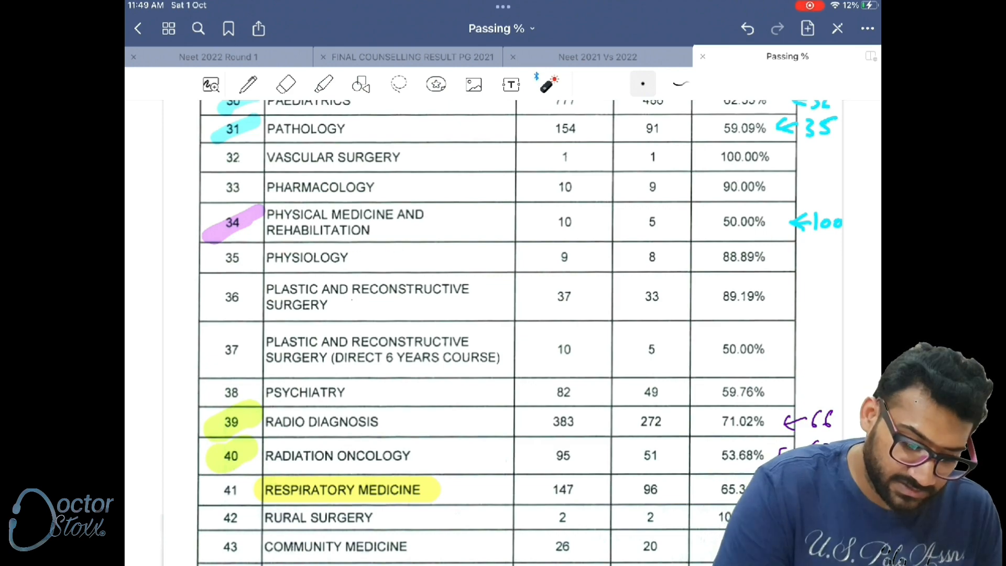
scroll(down, 3)
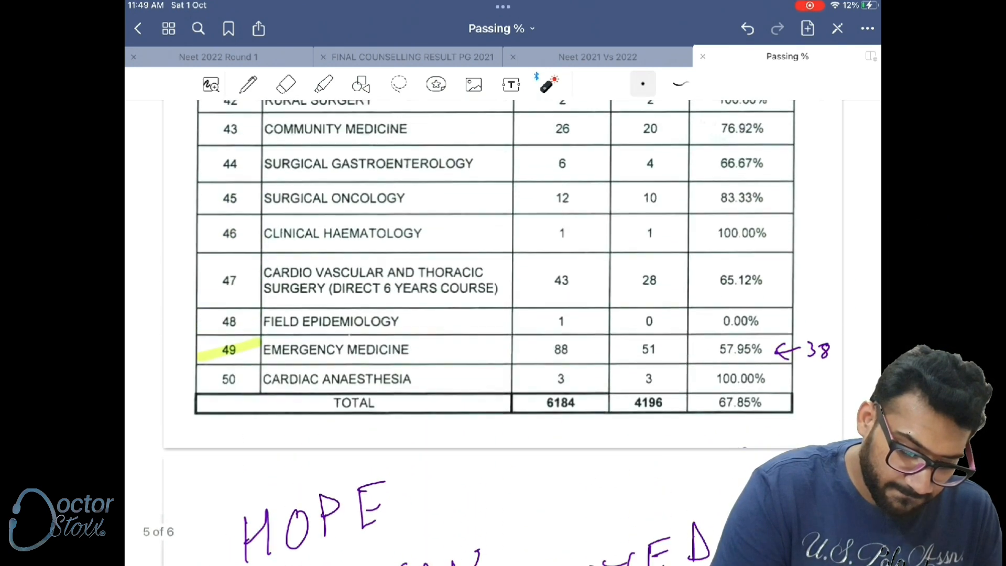
scroll(down, 3)
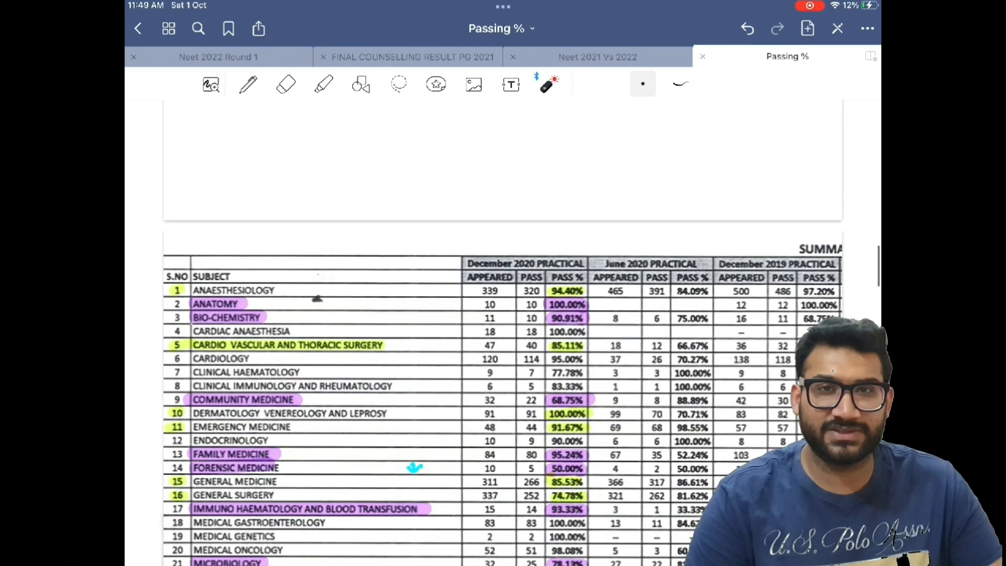